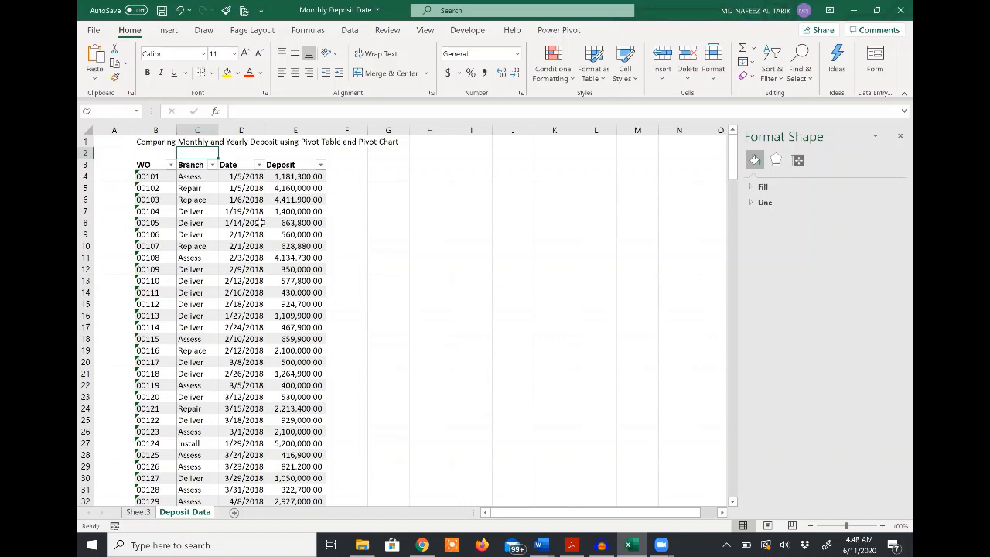
mouse_move(308, 176)
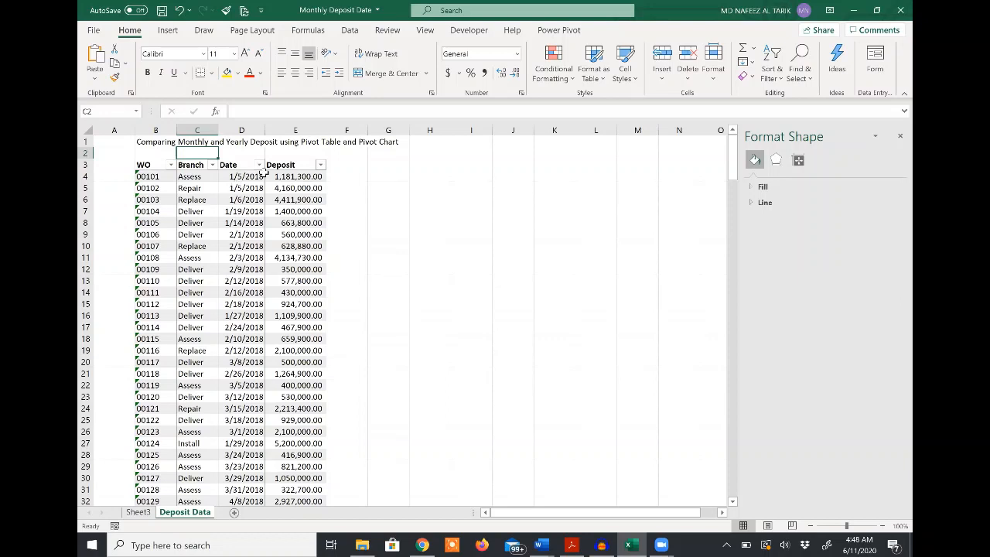
mouse_move(263, 172)
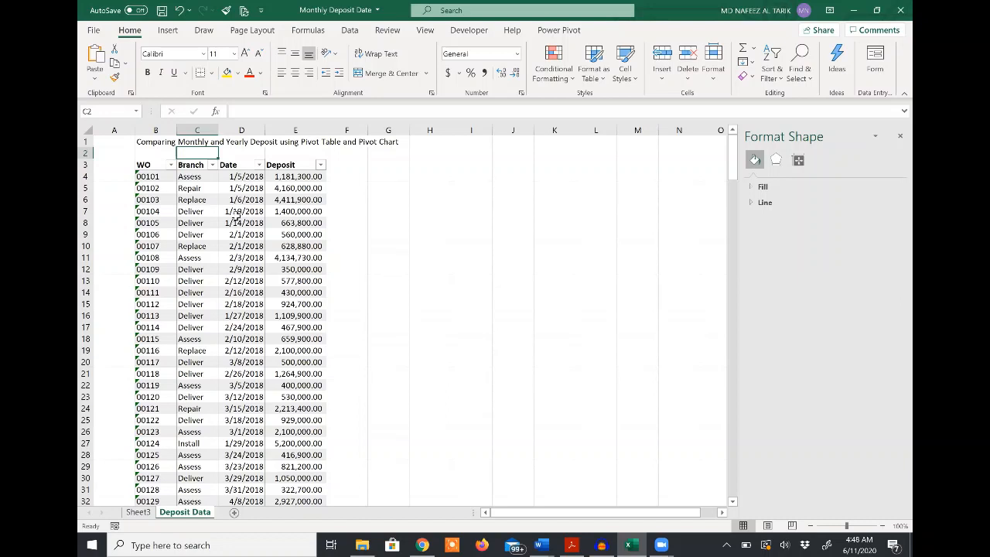
Step: Insert a PivotTable from the Deposit Data range onto a new worksheet
left_click(198, 189)
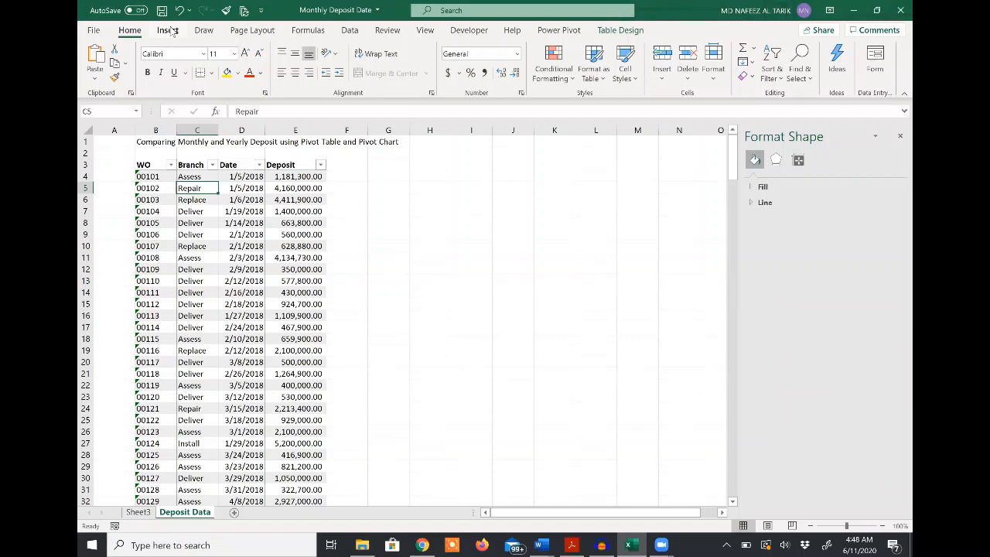
left_click(167, 30)
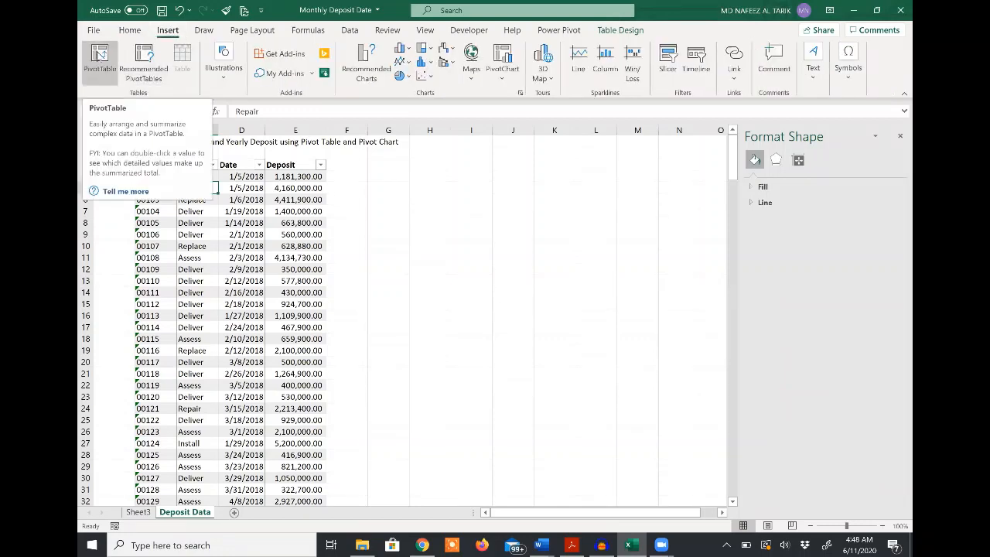
left_click(99, 62)
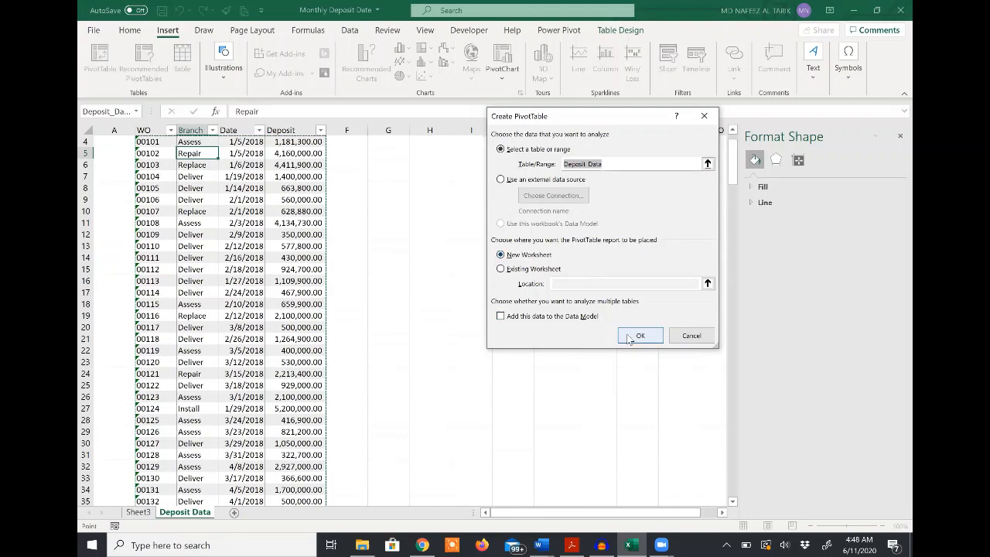
left_click(640, 334)
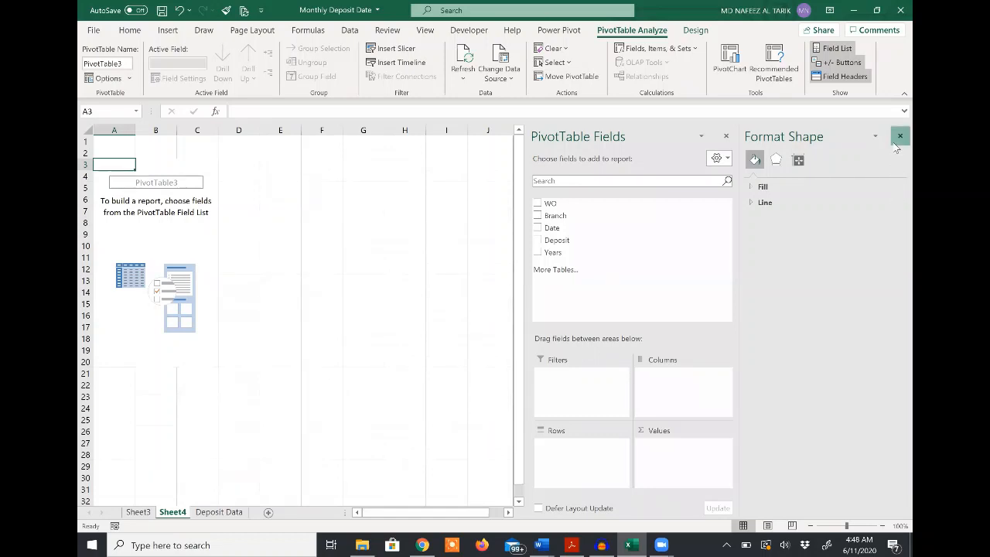
Step: Put Date in the Rows area and ungroup the years into individual dates
left_click(900, 136)
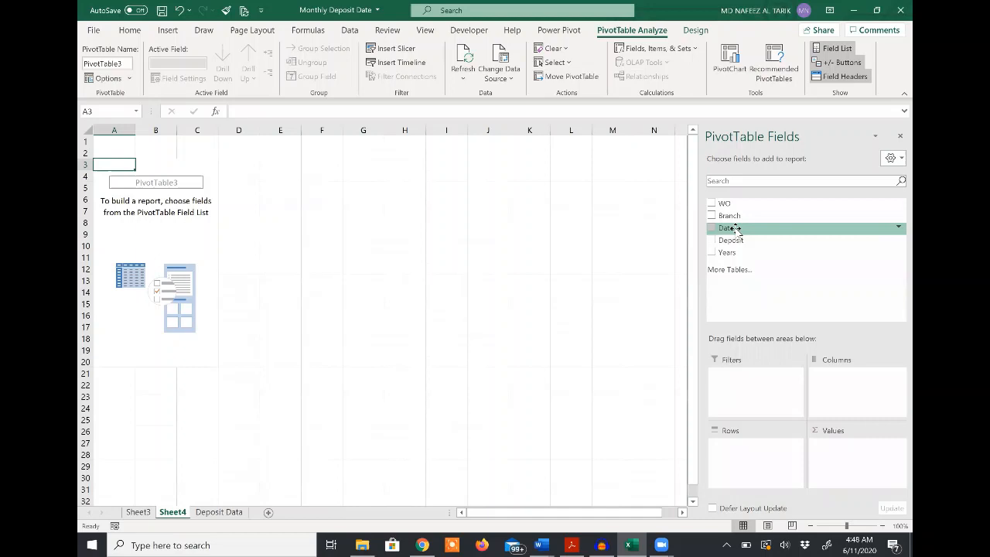
left_click(712, 227)
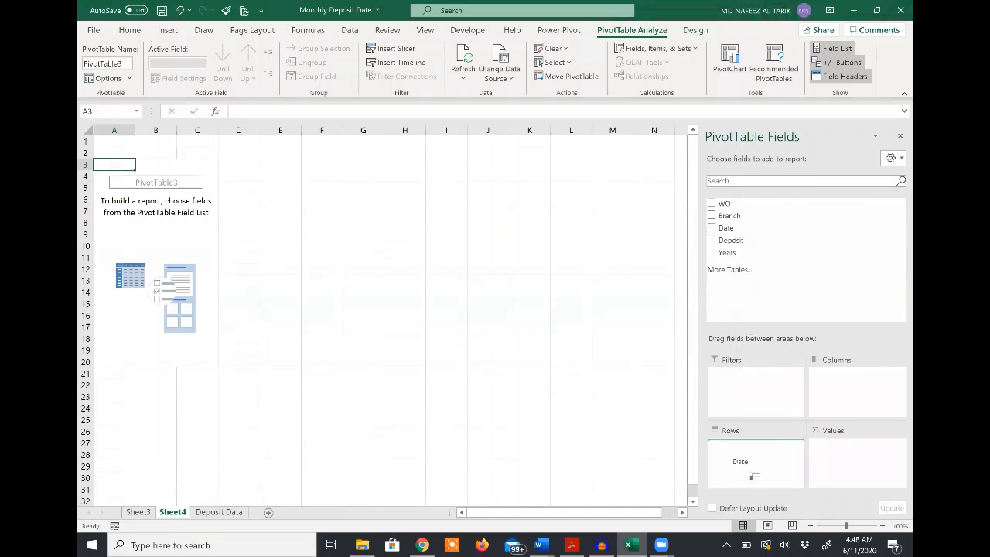
left_click(711, 252)
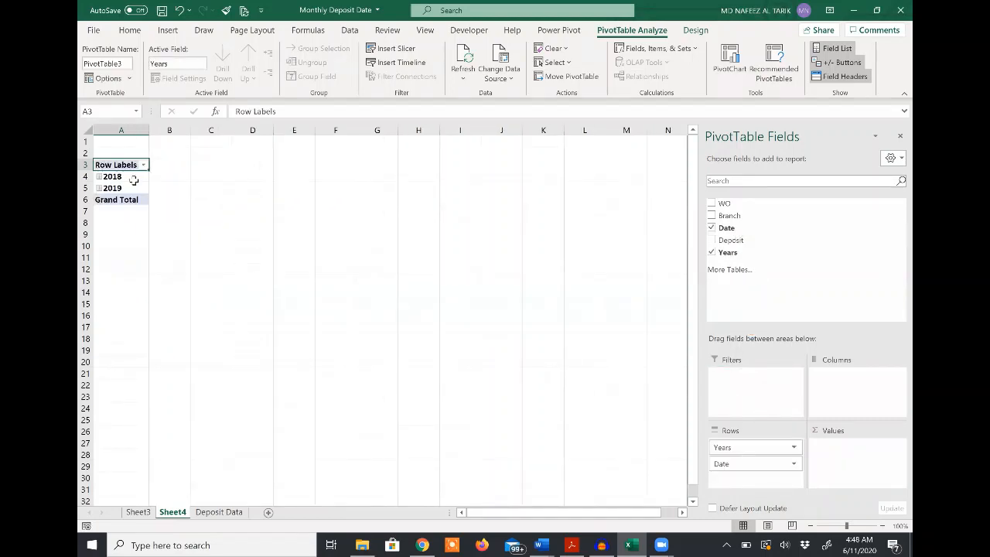
left_click(112, 176)
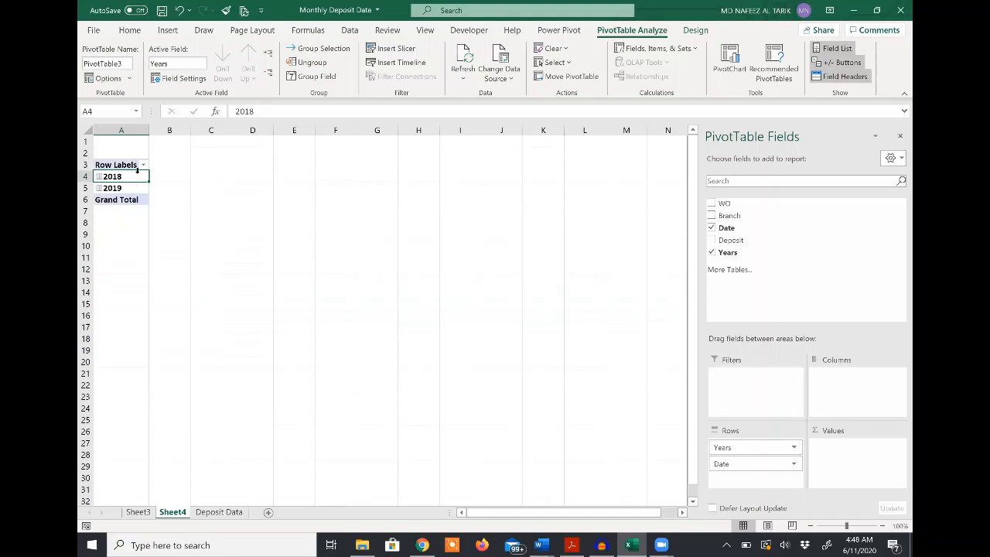
right_click(111, 176)
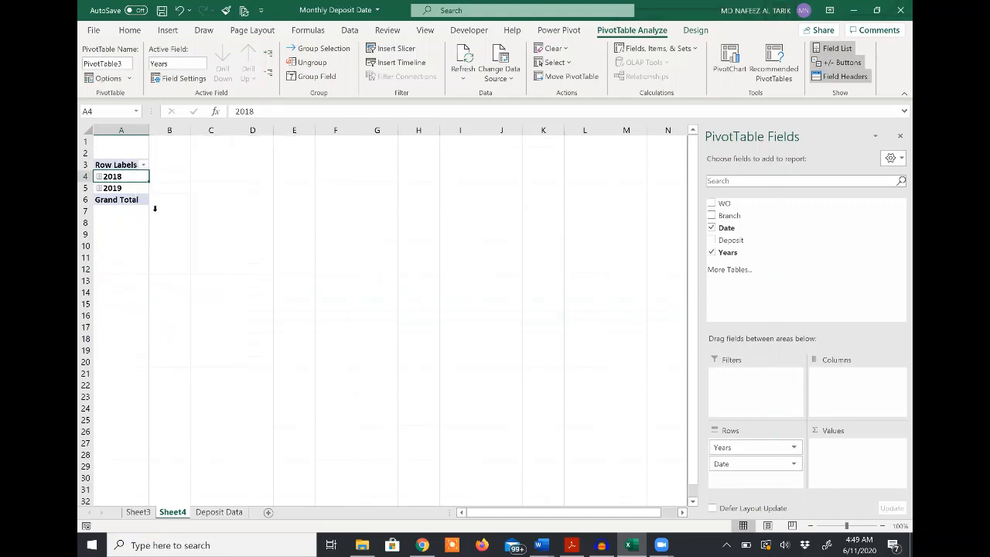
left_click(712, 252)
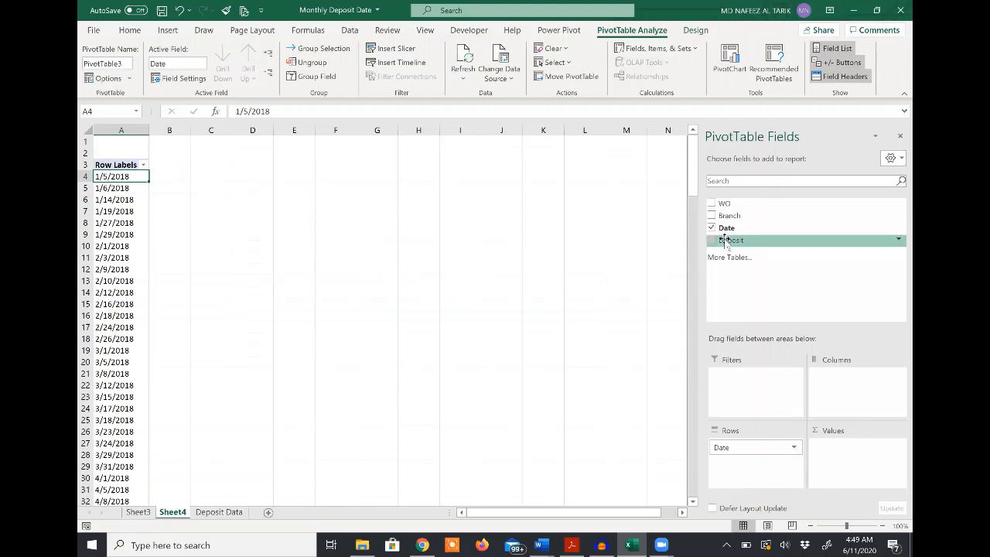
Step: Add Deposit as the summed value and apply Comma Style thousands separators
left_click(711, 240)
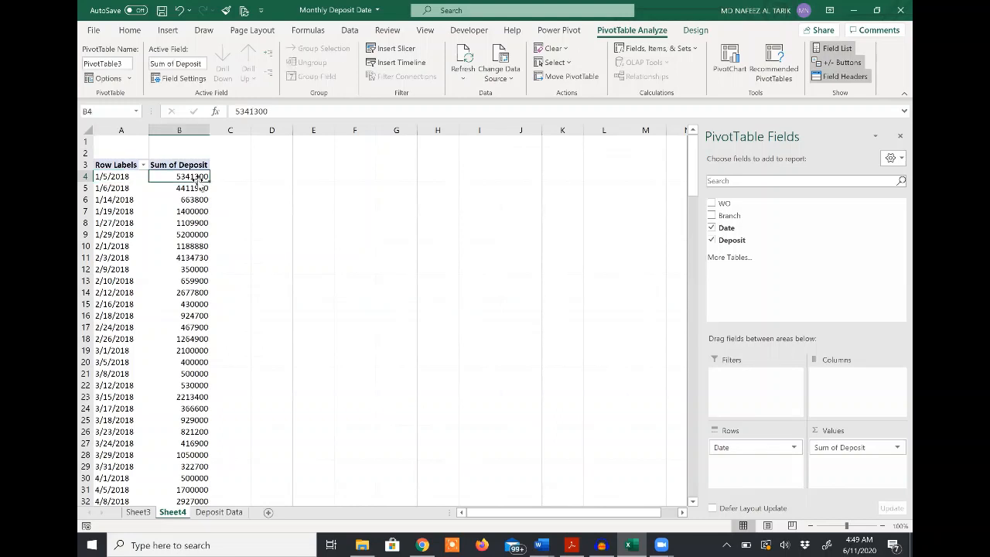
scroll("down", 3)
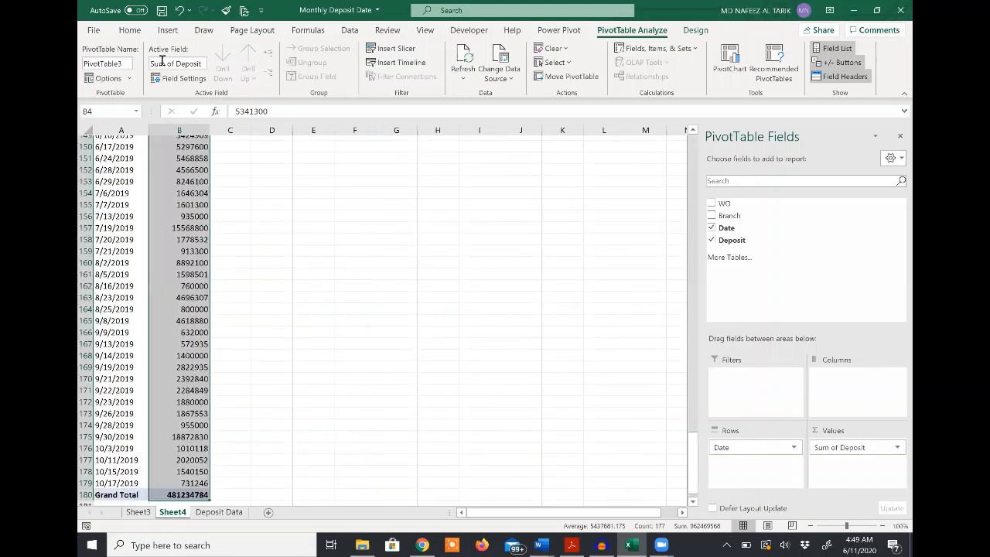
left_click(130, 29)
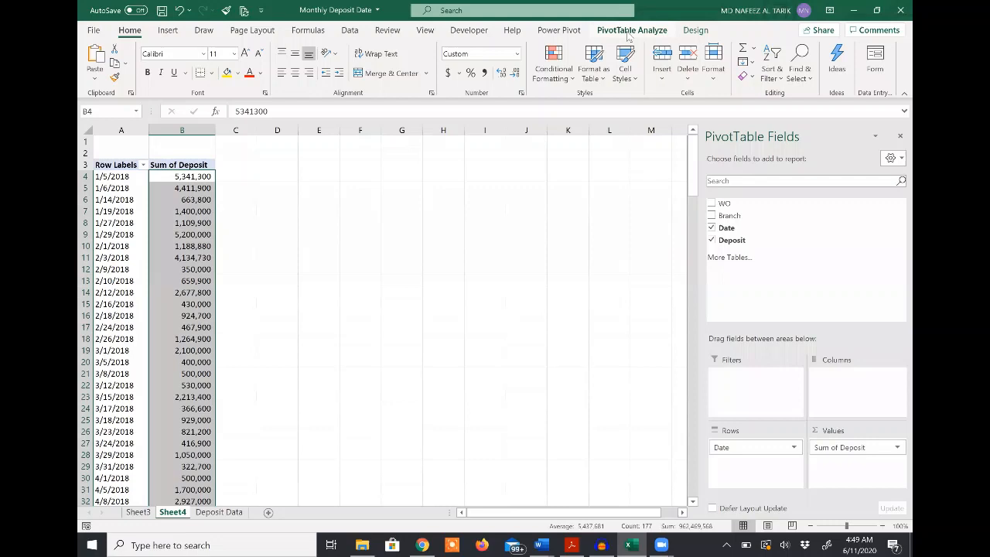
Step: Insert a line PivotChart of total deposits by date from the PivotTable Analyze tools
left_click(631, 29)
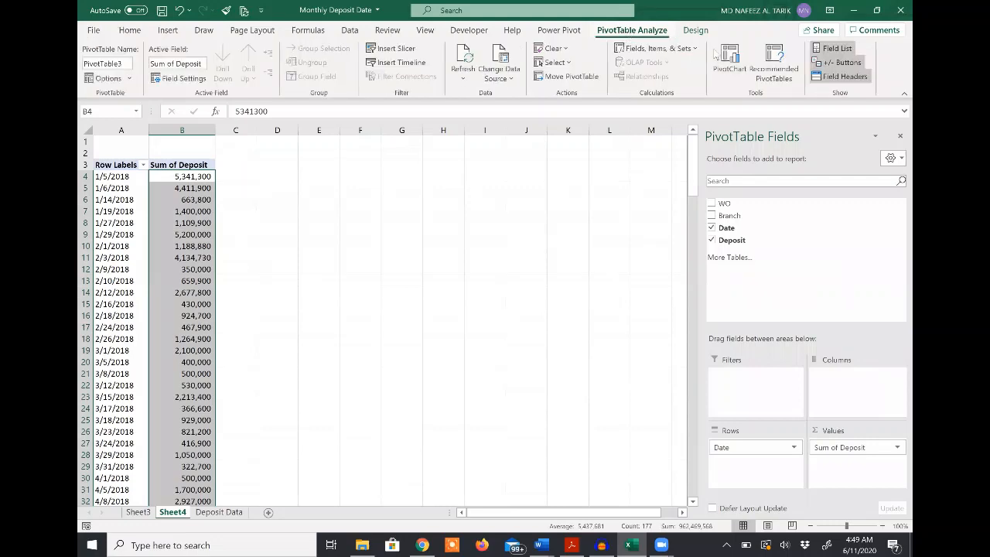
left_click(729, 59)
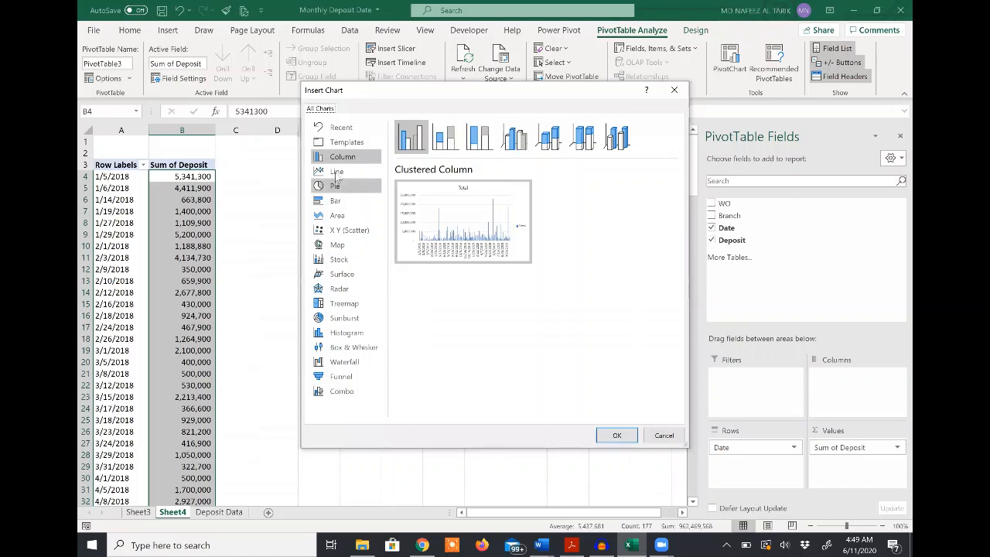
left_click(337, 170)
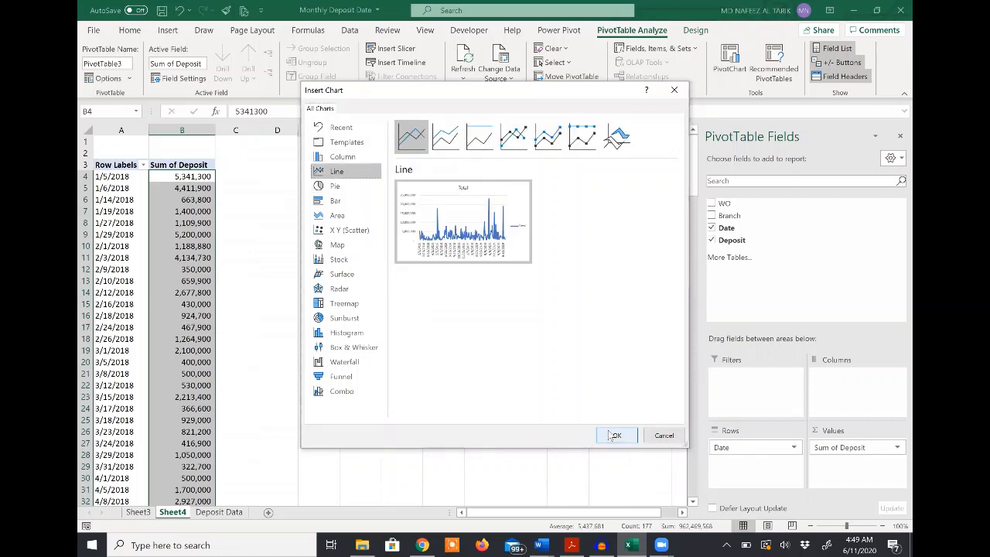
left_click(616, 435)
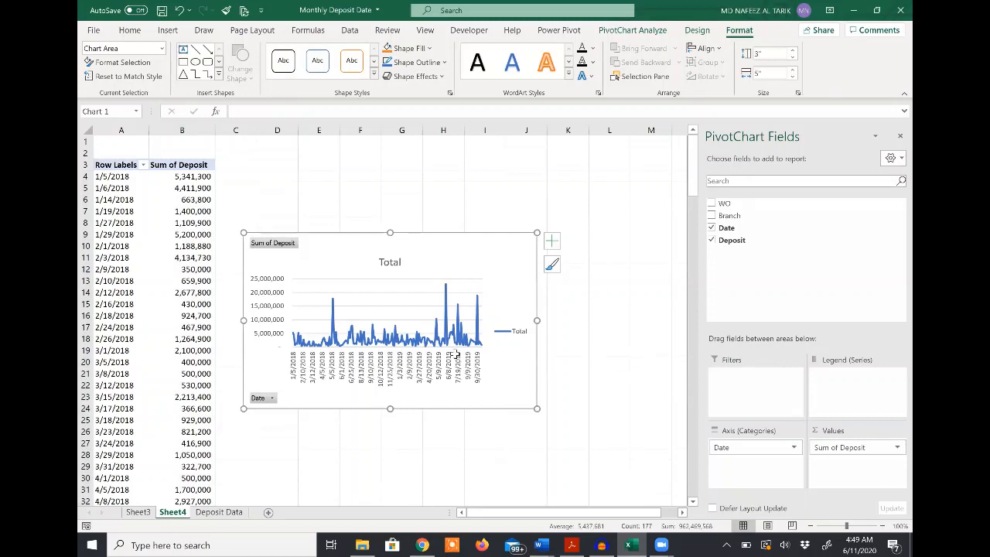
mouse_move(603, 409)
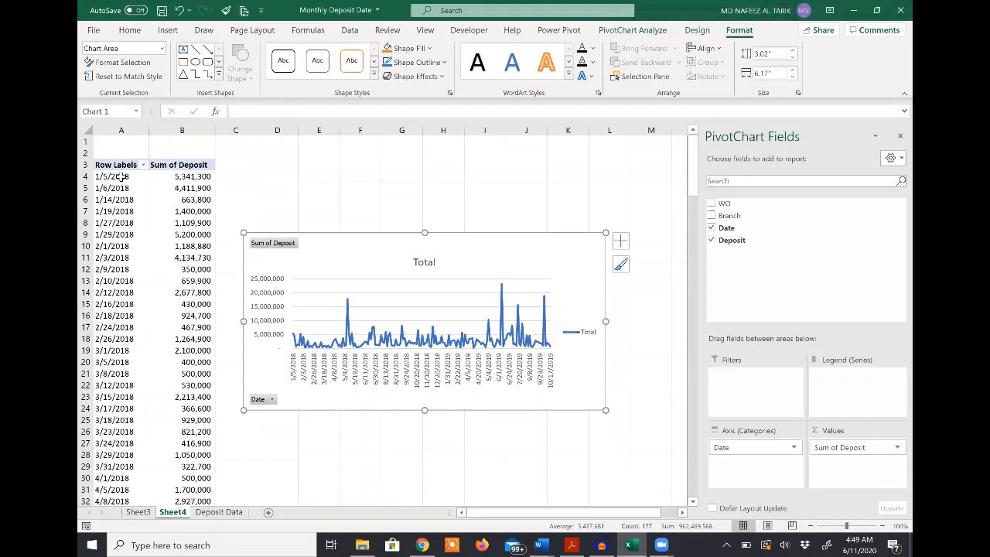
Step: Group the date row labels by Months and Years so 2018 and 2019 become separate series
right_click(111, 177)
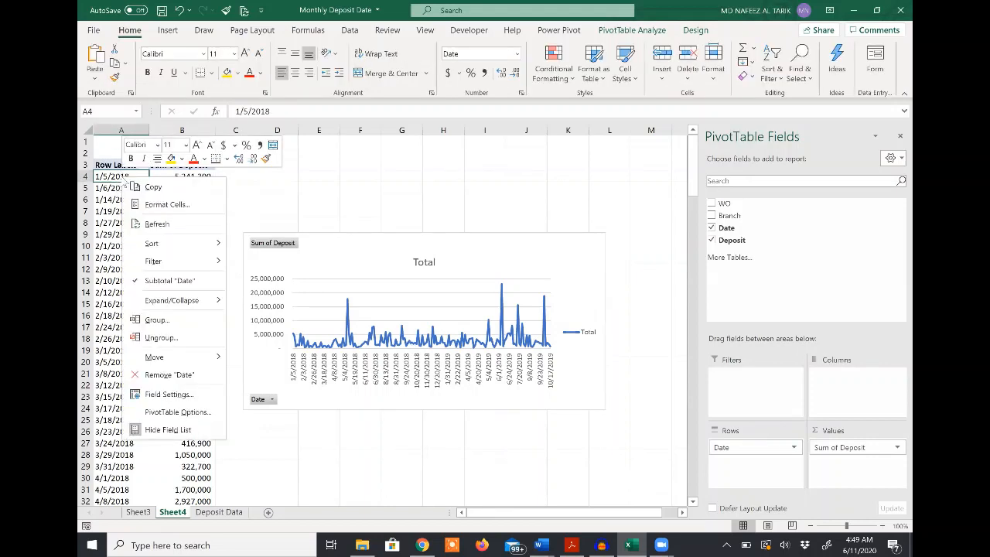
mouse_move(161, 338)
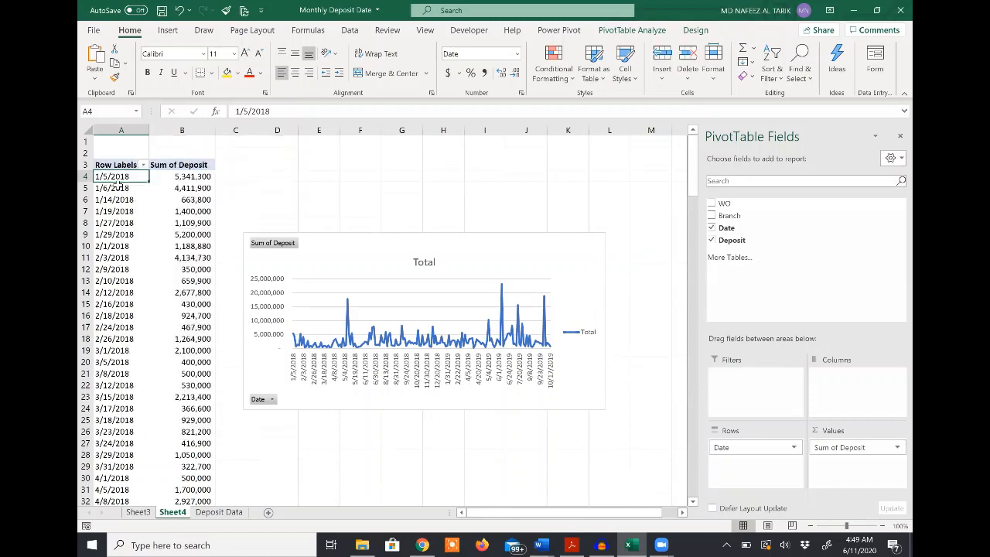
right_click(111, 177)
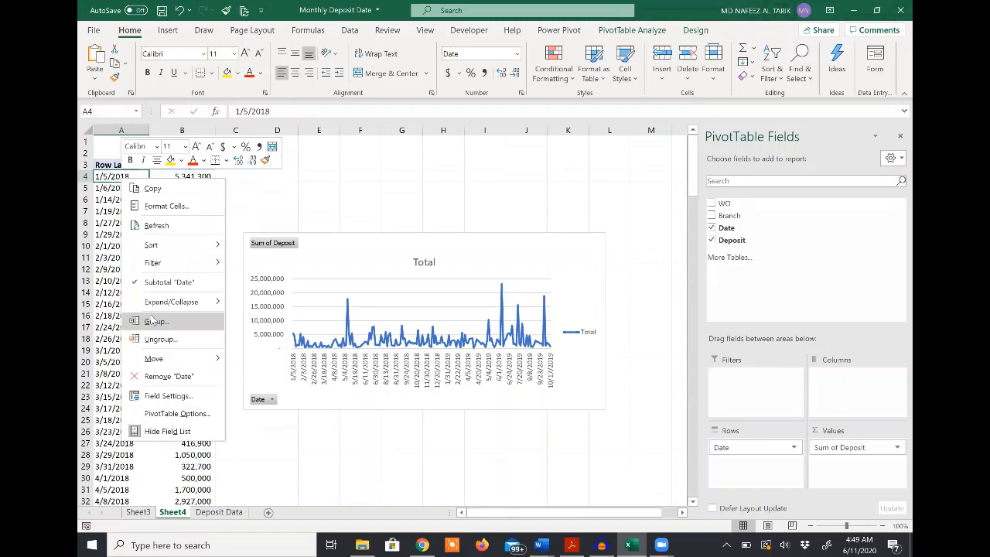
left_click(155, 320)
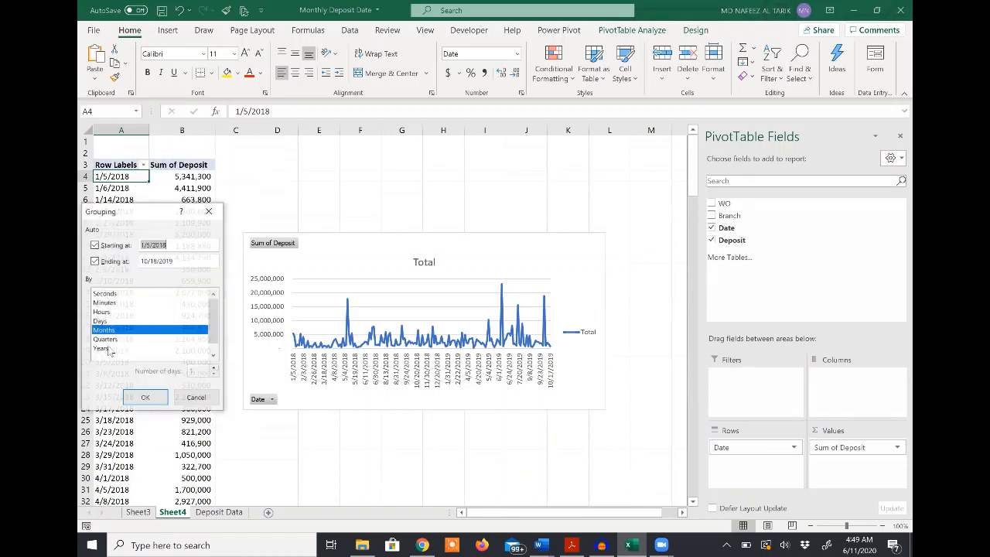
left_click(100, 348)
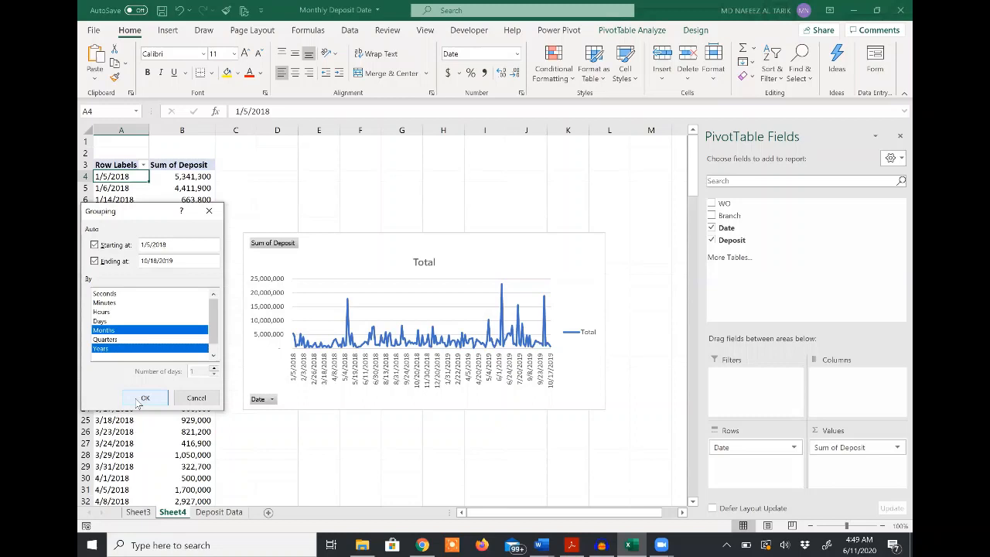
left_click(145, 397)
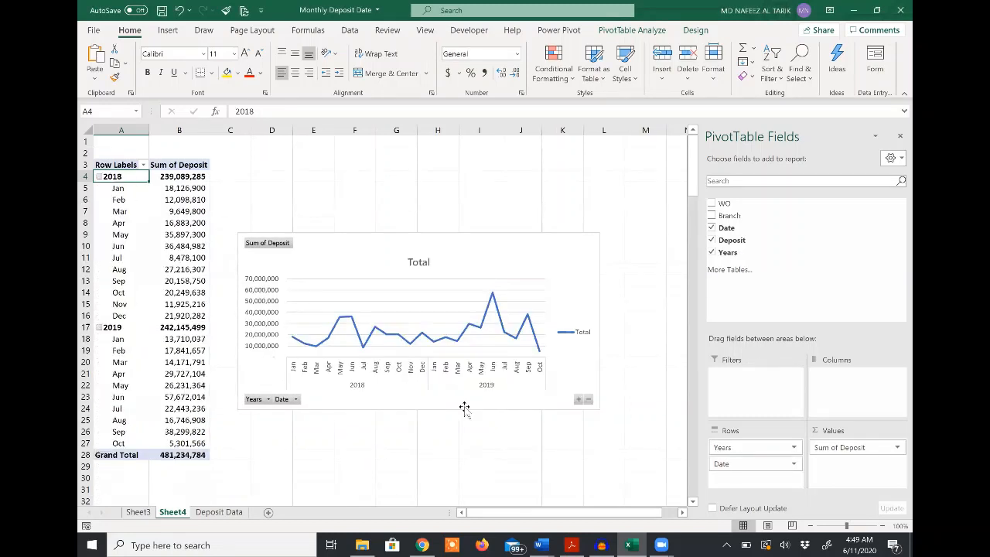
mouse_move(482, 388)
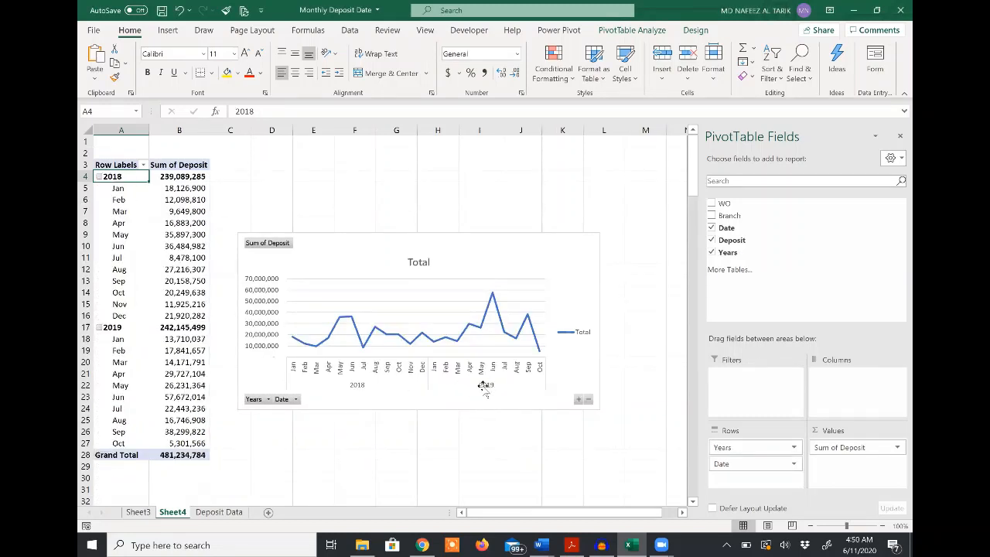
mouse_move(418, 341)
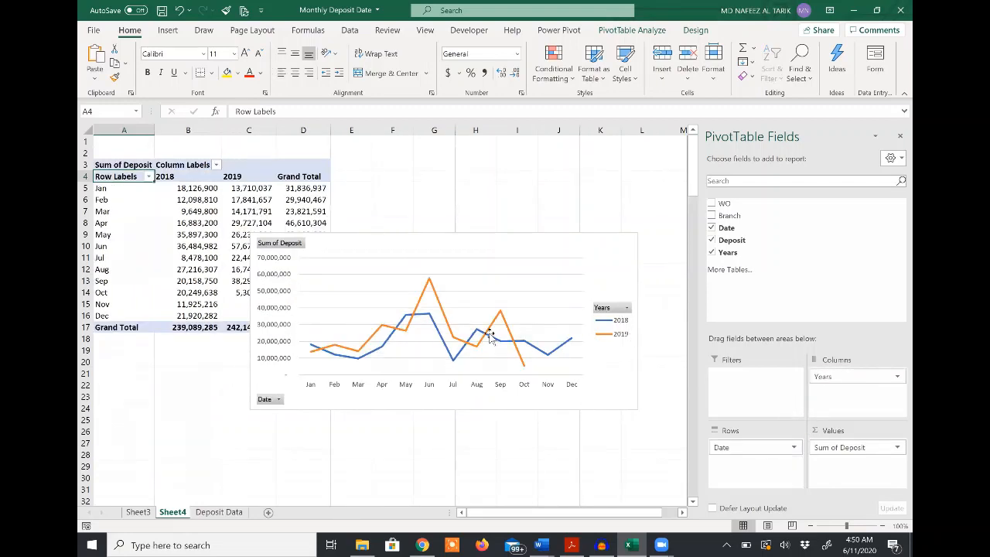
mouse_move(461, 334)
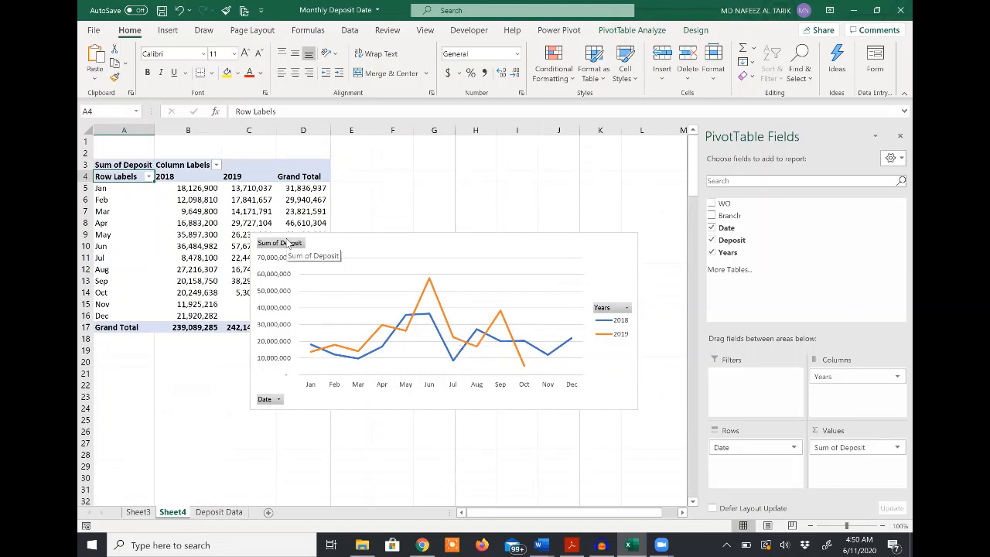
Step: Hide all field buttons on the chart and select the 2018/2019 legend for repositioning
right_click(278, 243)
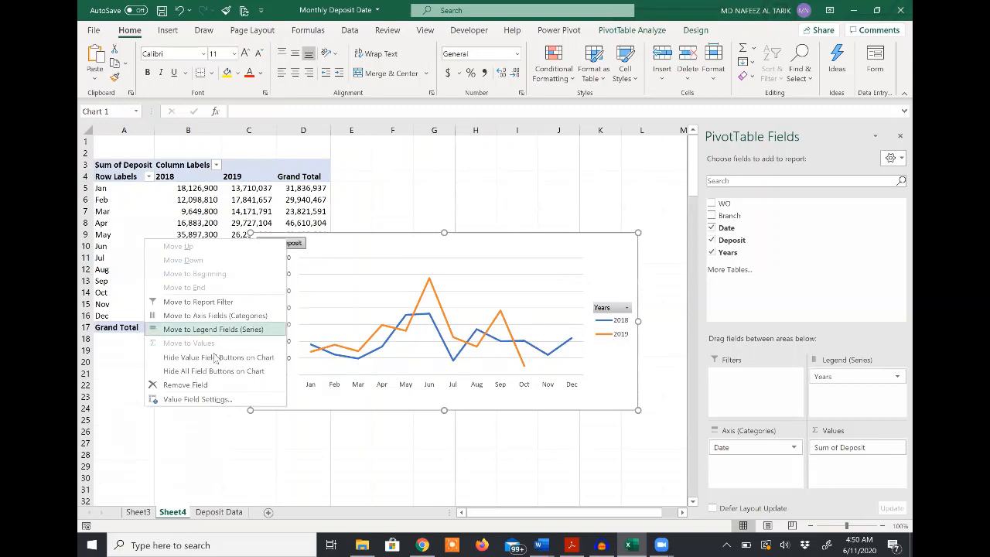
mouse_move(214, 371)
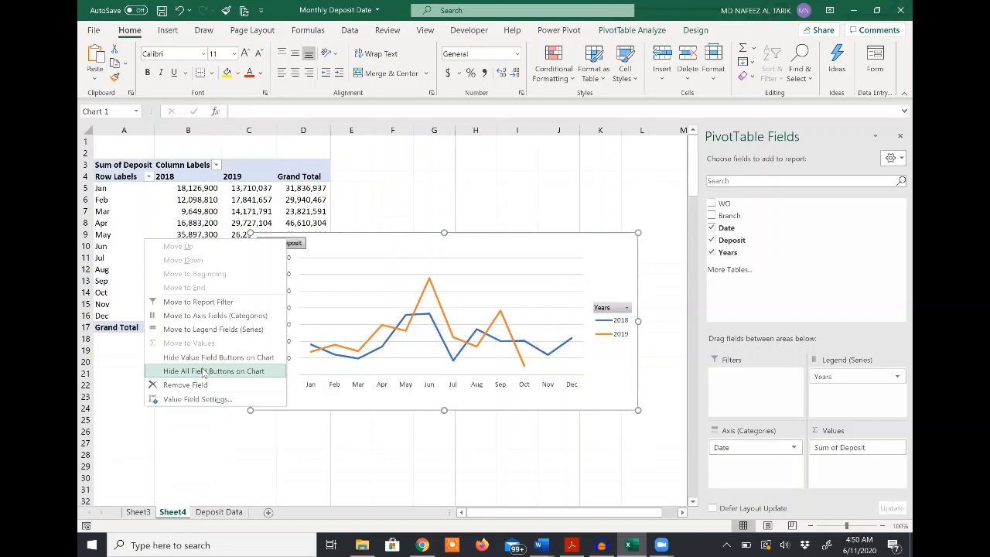
left_click(213, 371)
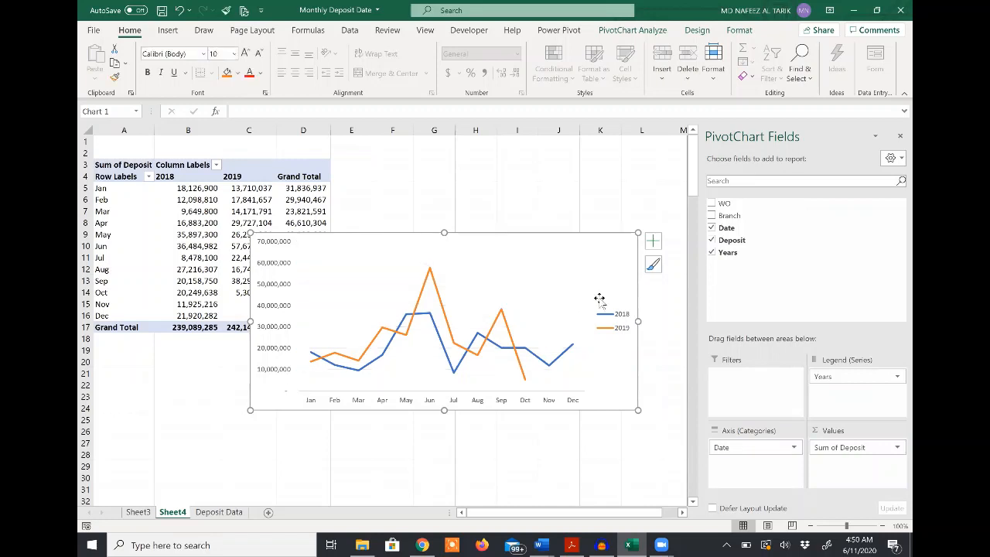
left_click(611, 320)
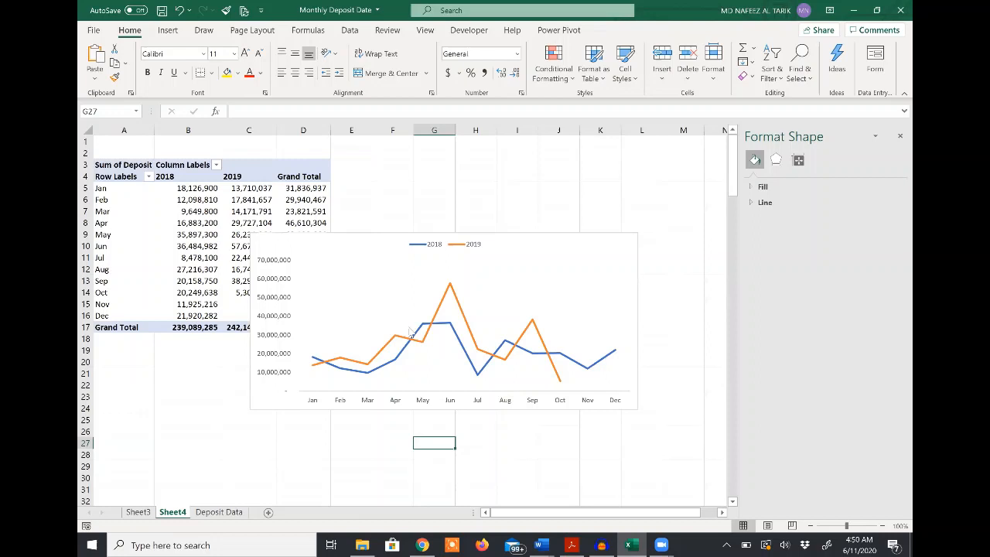
mouse_move(581, 194)
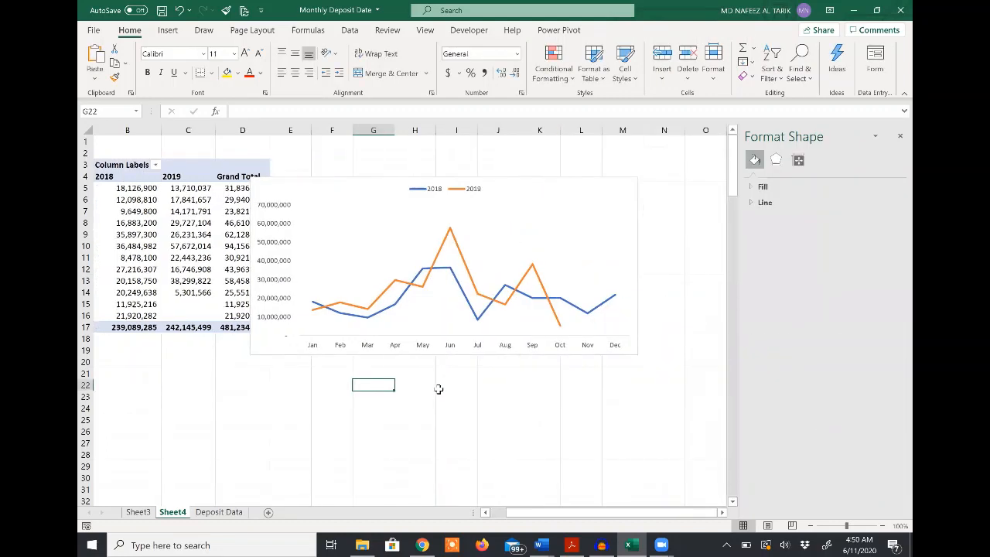
mouse_move(385, 378)
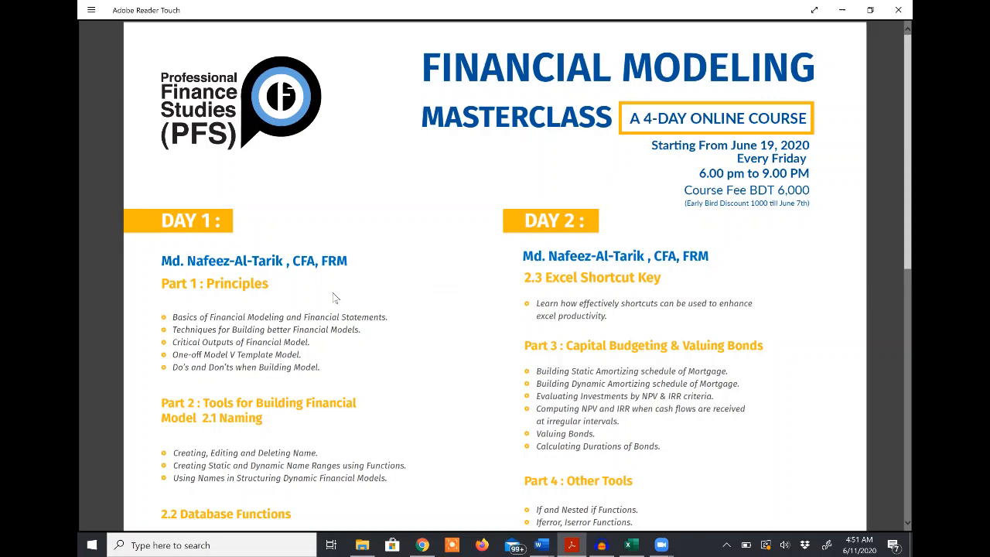
Step: Scroll down the Financial Modeling Masterclass flyer to the Day 1 and Day 2 outlines
scroll("down", 3)
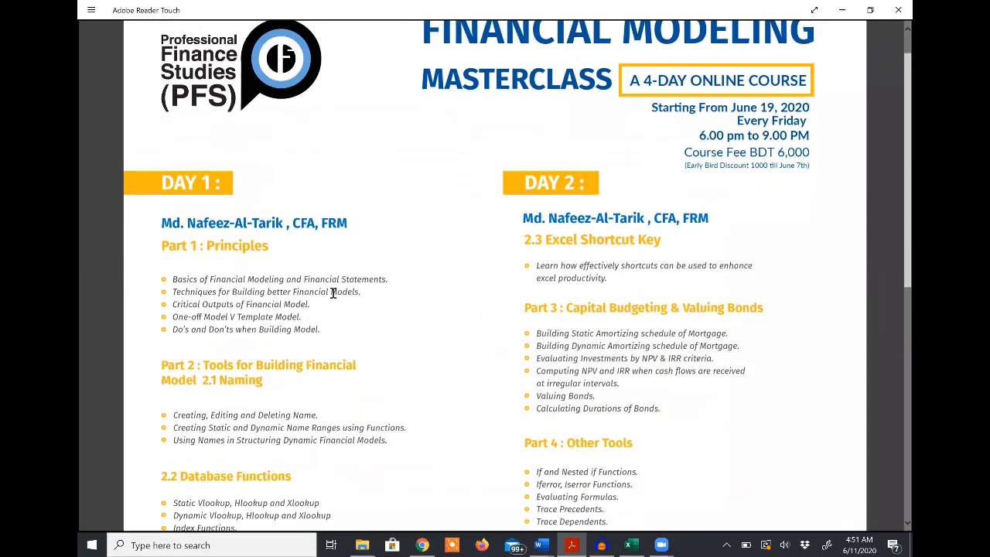
scroll("down", 3)
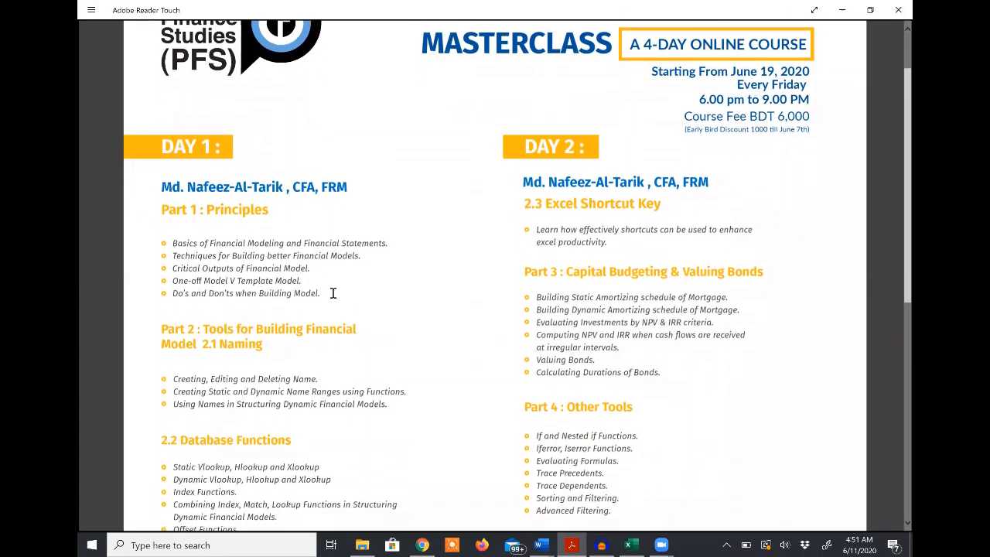